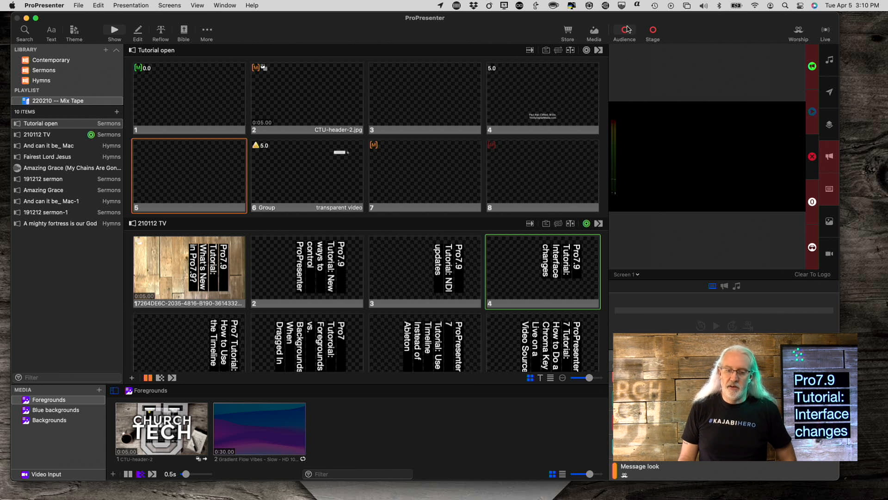
mouse_move(624, 29)
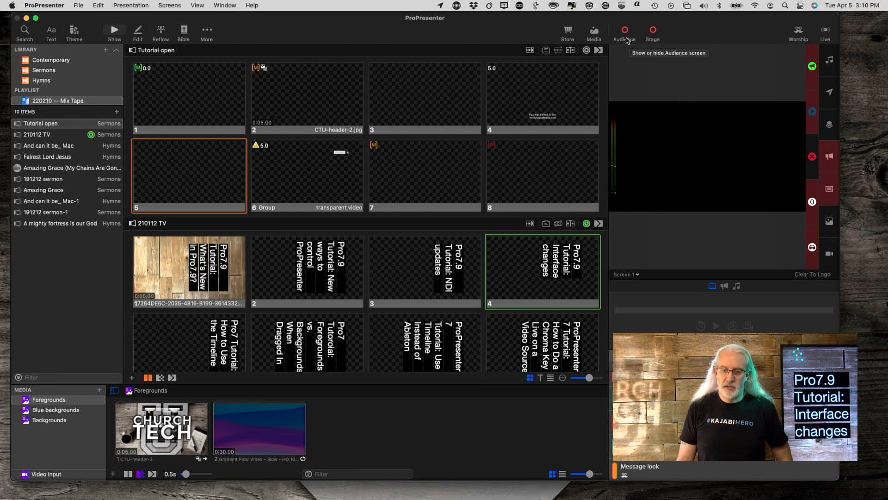
mouse_move(652, 32)
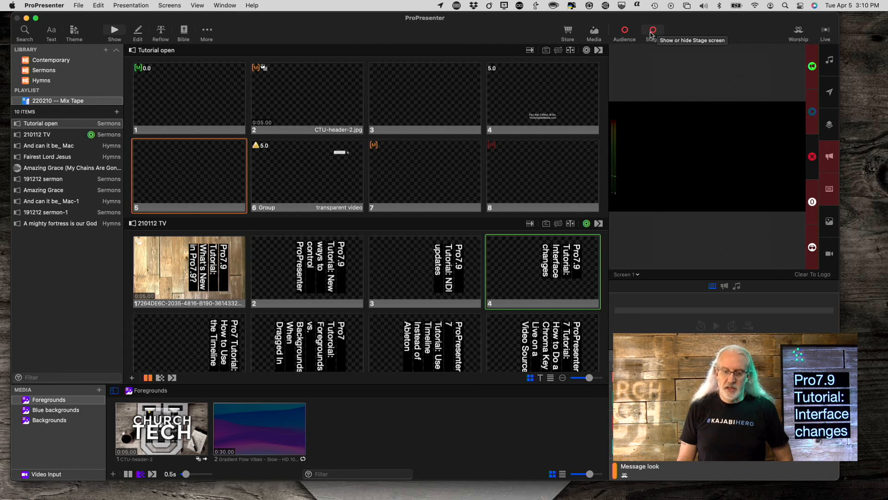
Turn on Stage output, then switch the look to Message and back to Worship.
left_click(652, 31)
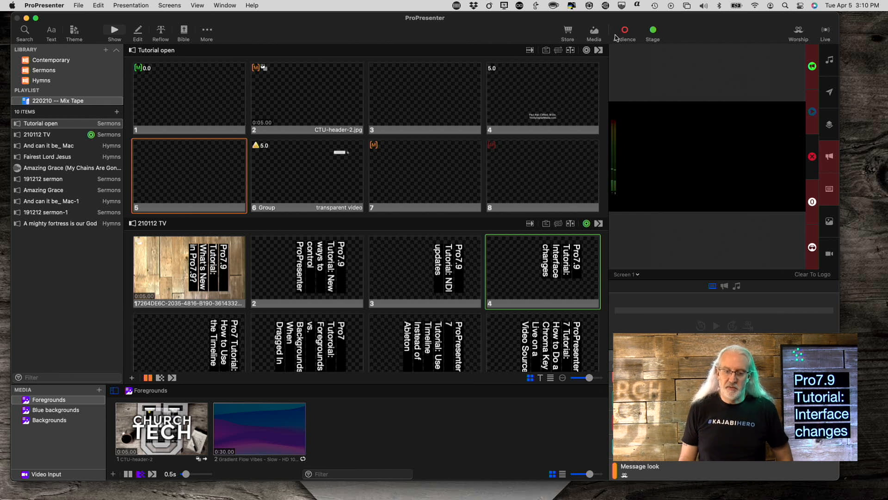
mouse_move(653, 32)
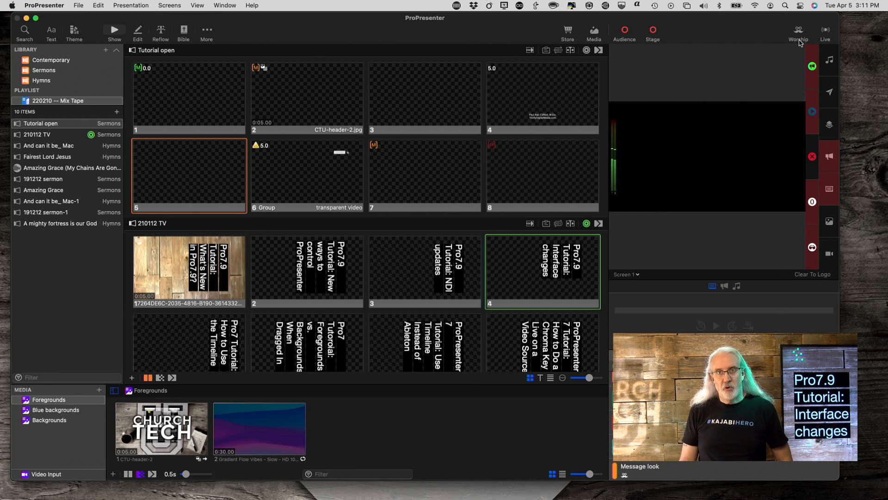
left_click(799, 31)
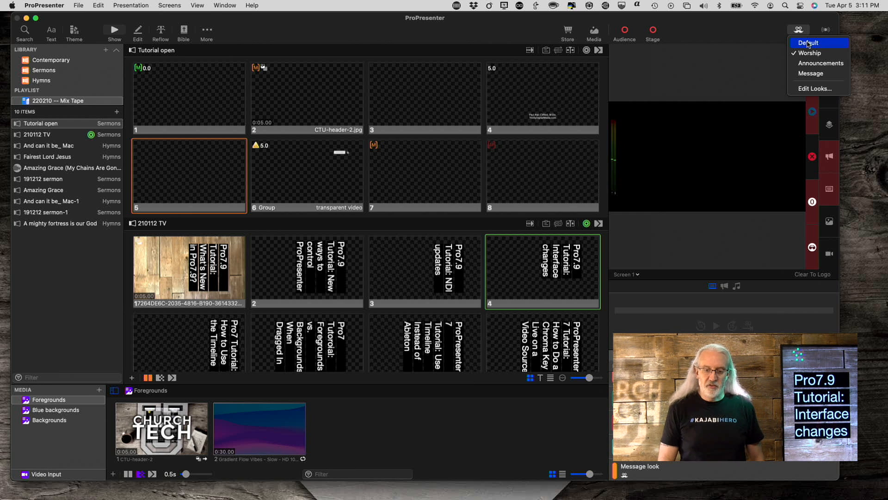
mouse_move(819, 63)
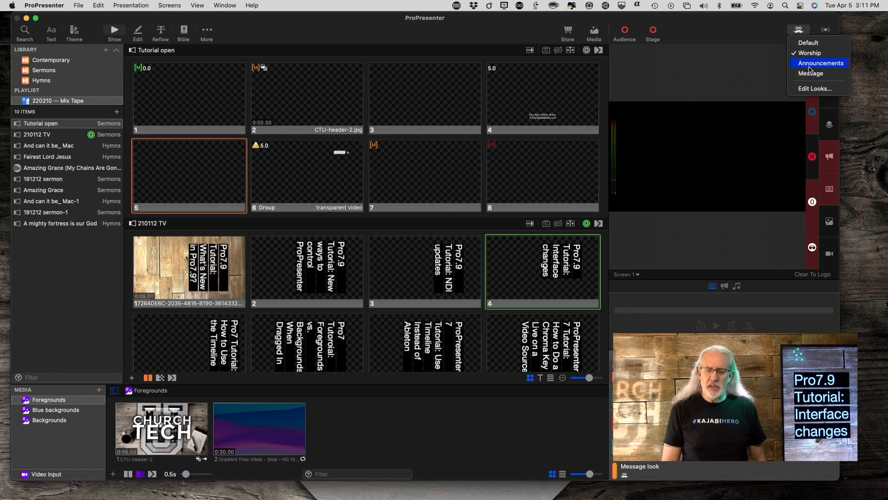
mouse_move(811, 43)
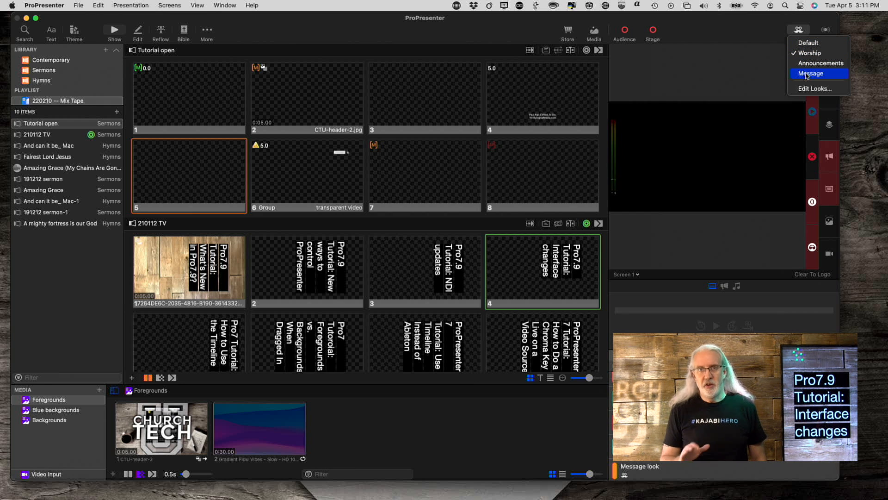
left_click(812, 74)
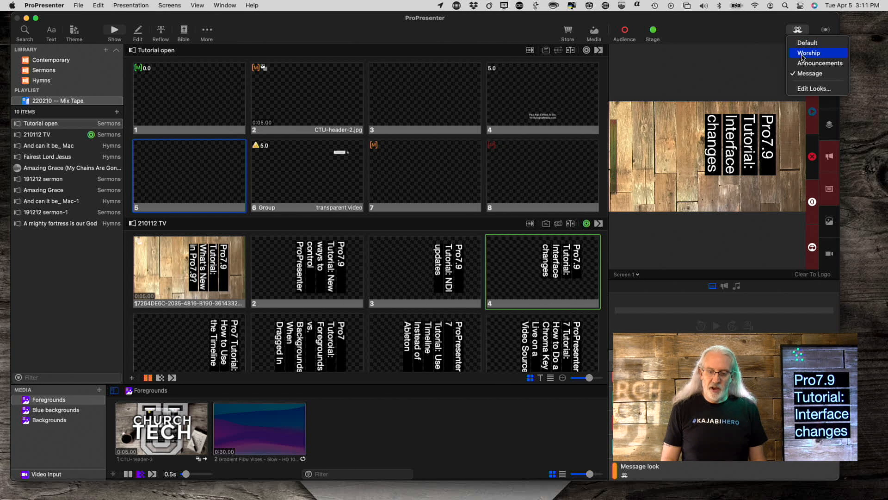
left_click(808, 53)
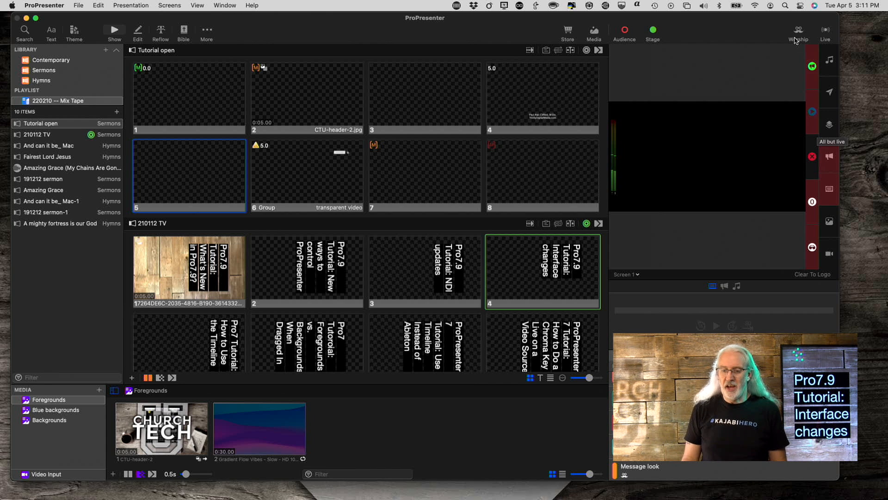
mouse_move(787, 50)
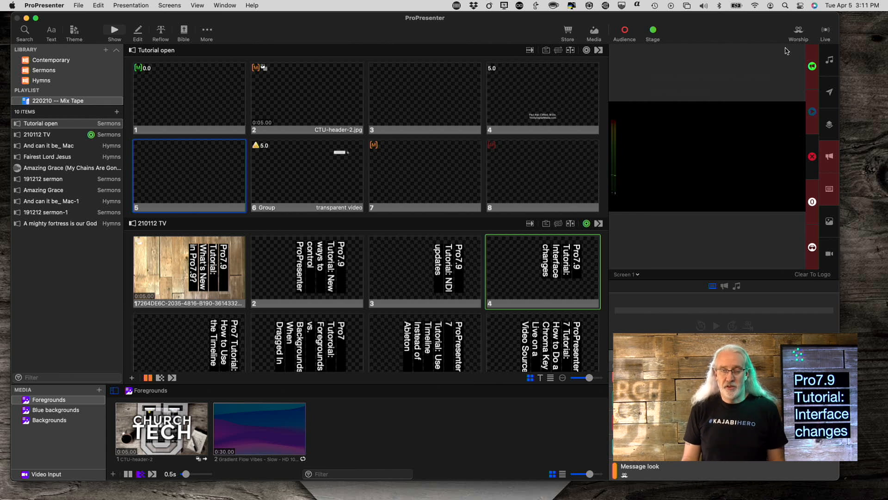
mouse_move(799, 45)
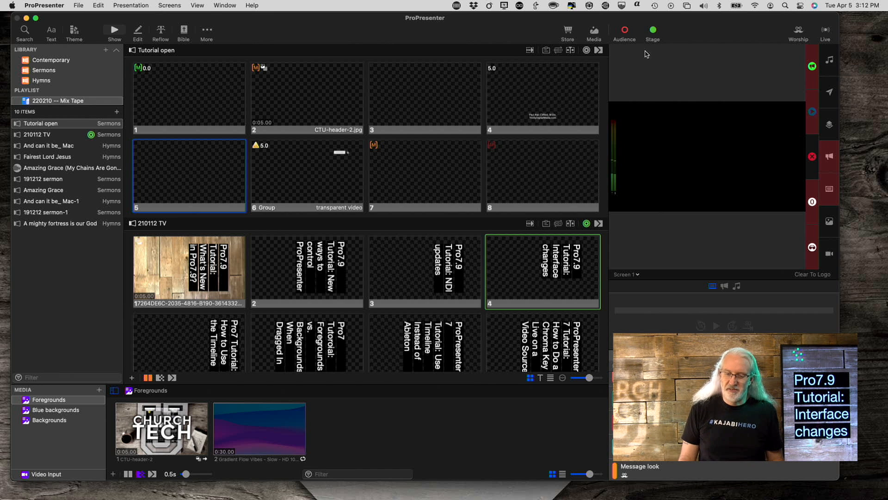
mouse_move(834, 61)
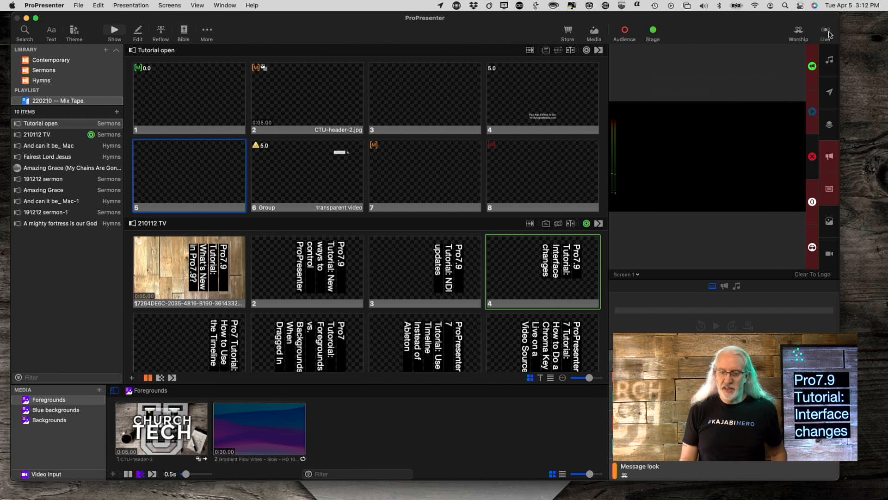
mouse_move(828, 30)
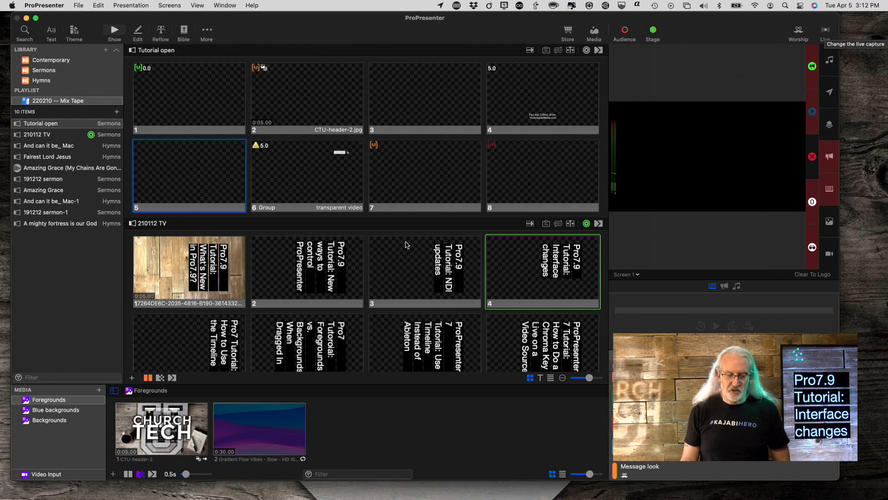
scroll("down", 3)
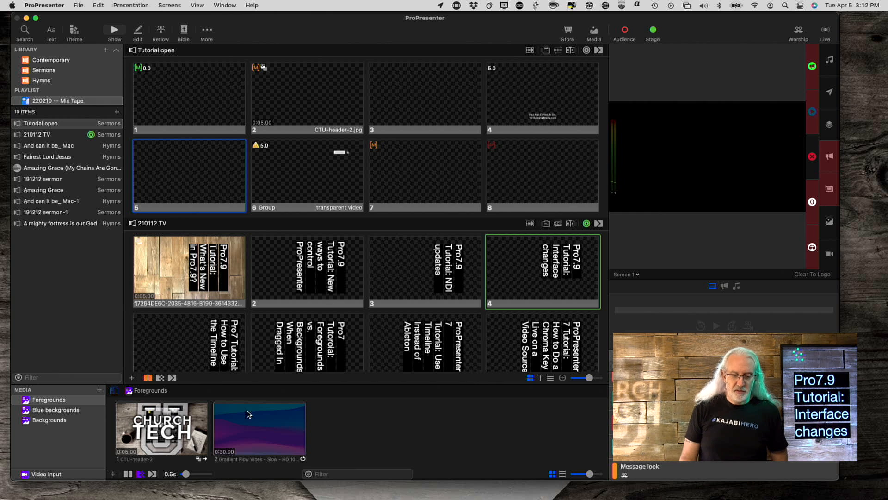
right_click(259, 429)
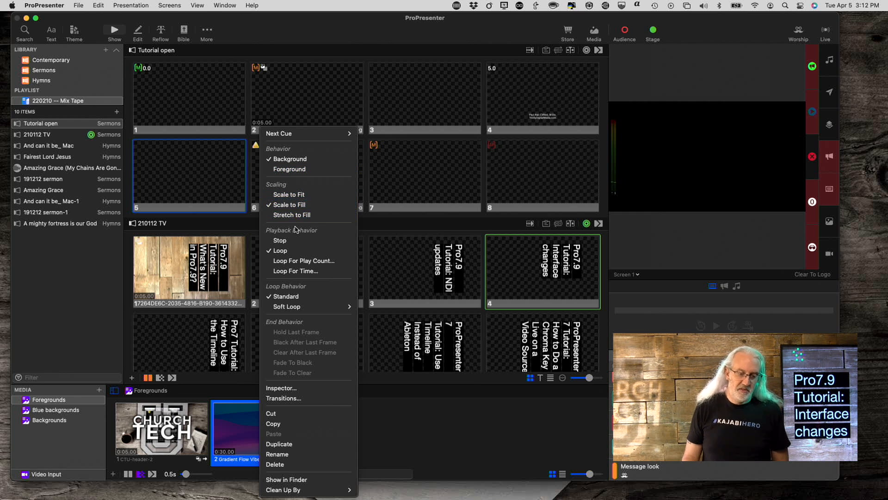
mouse_move(295, 271)
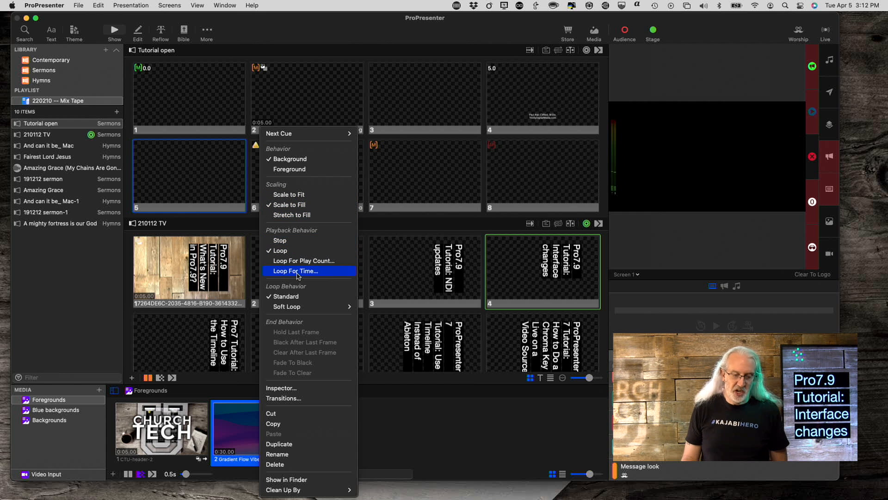
mouse_move(286, 296)
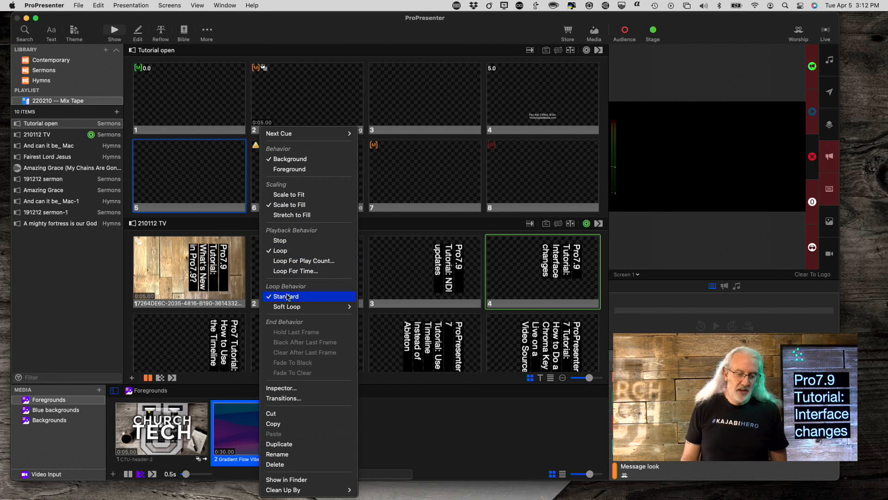
mouse_move(300, 333)
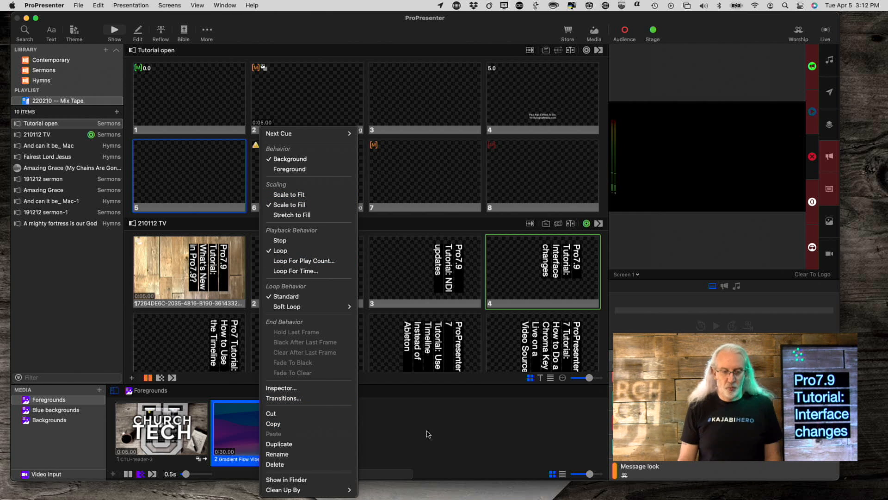
left_click(427, 434)
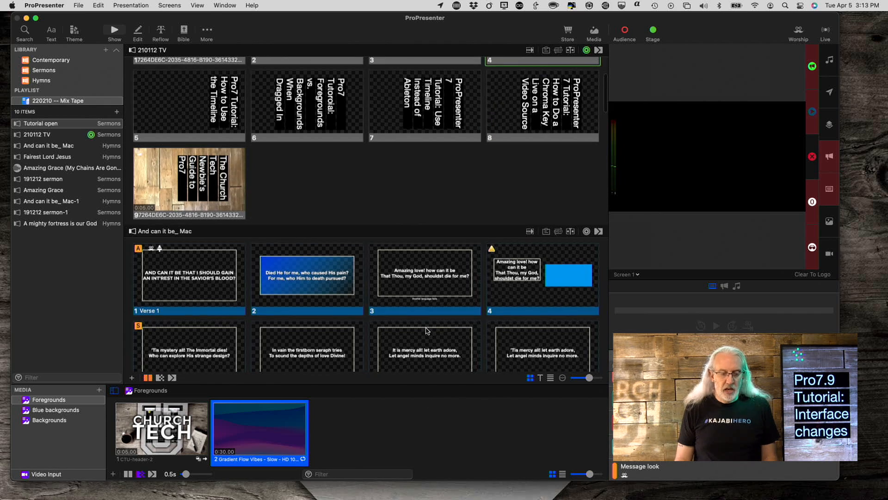
left_click(41, 123)
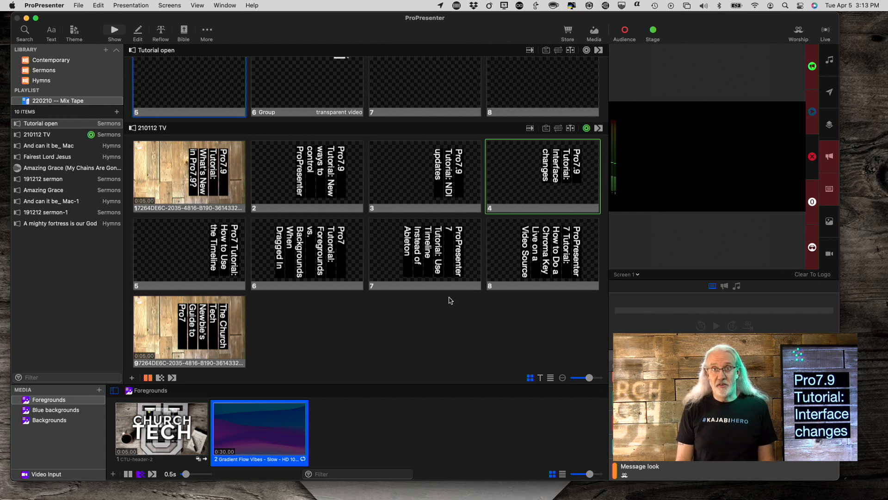
mouse_move(533, 384)
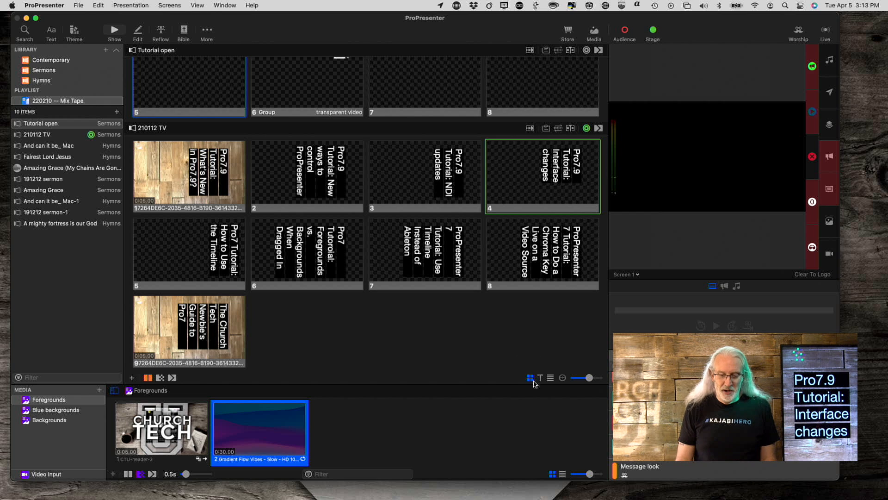
mouse_move(540, 377)
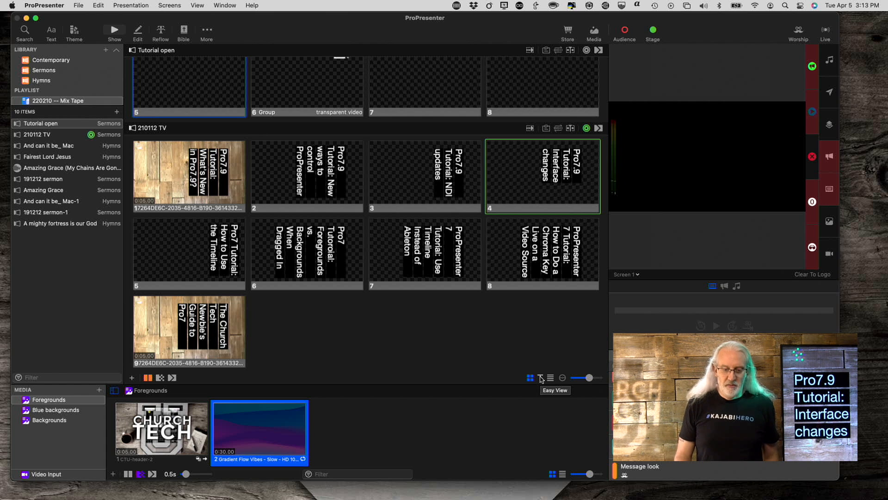
Switch the playlist slides to Easy View title text and open its display options.
left_click(540, 377)
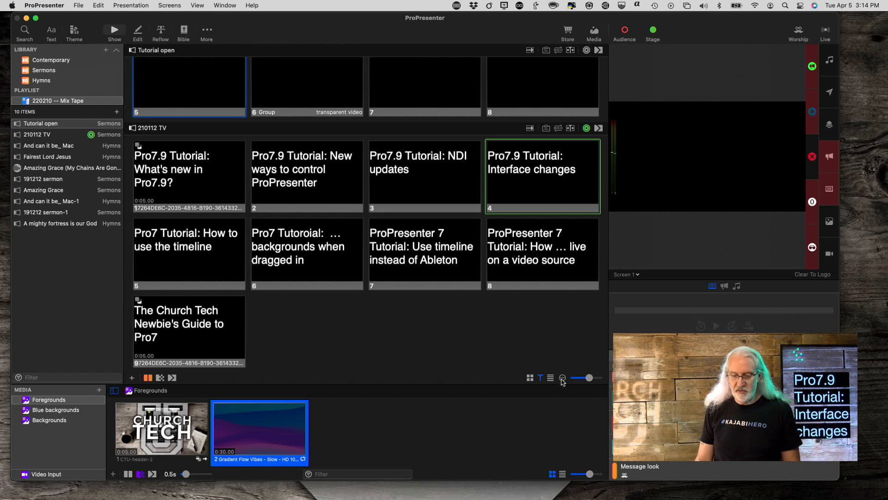
left_click(562, 377)
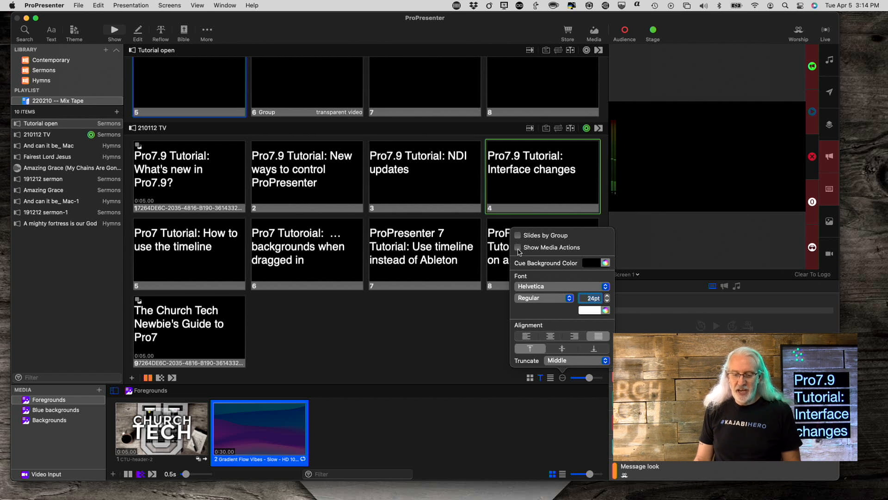
Enable Show Media Actions, then return the slides to image thumbnails.
left_click(517, 247)
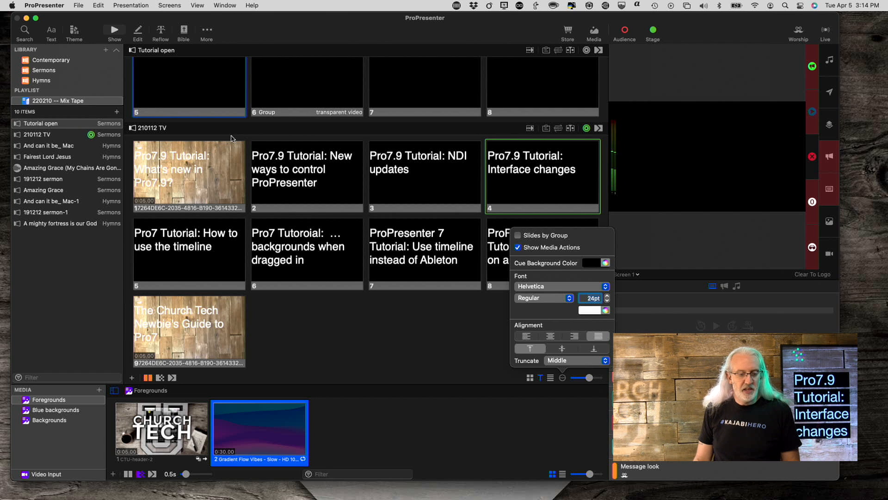
mouse_move(289, 254)
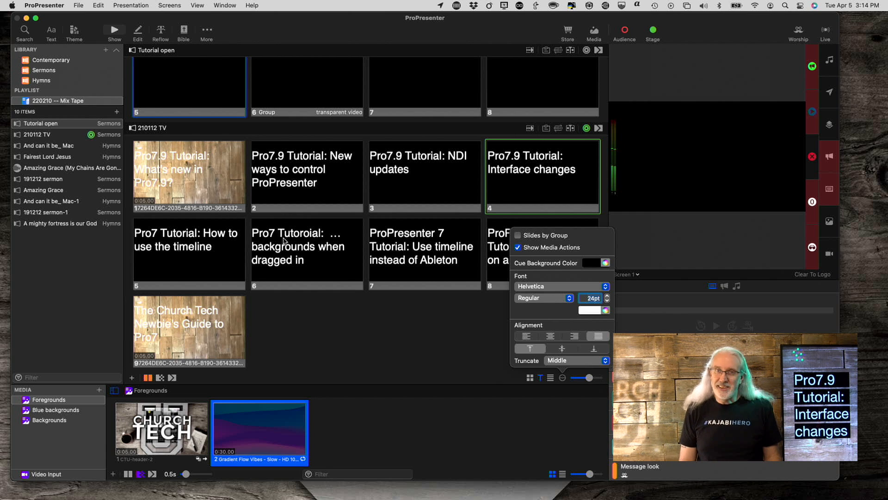
mouse_move(383, 220)
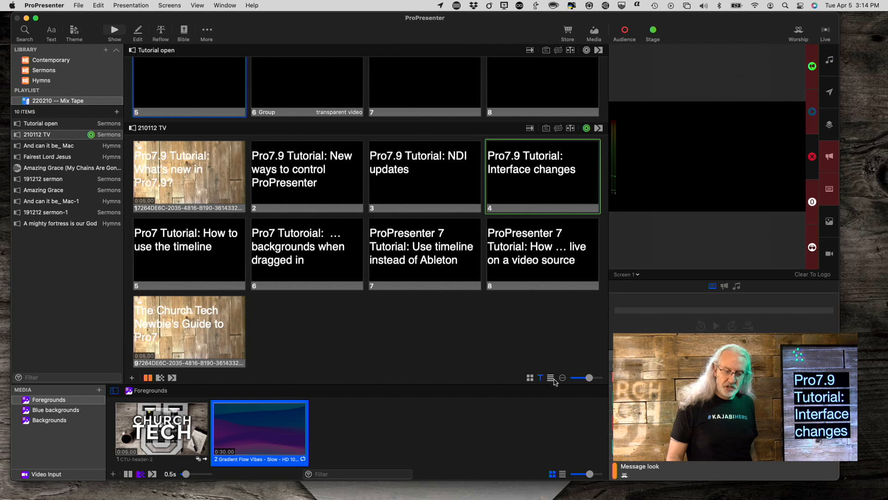
left_click(530, 378)
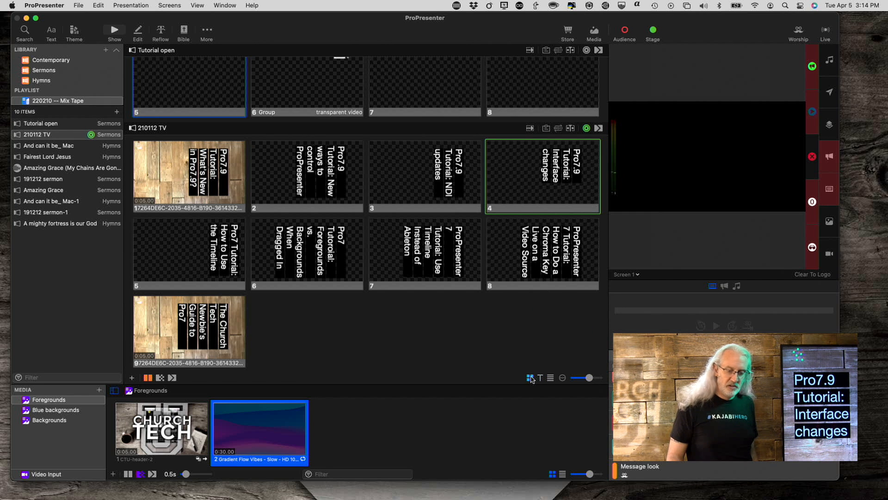
Turn Easy View back on and browse the playlist's hymn presentations.
left_click(540, 378)
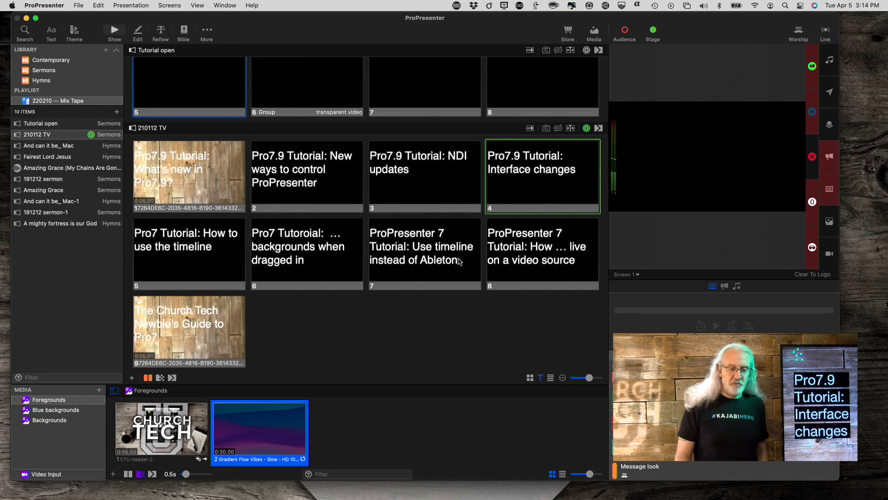
mouse_move(441, 175)
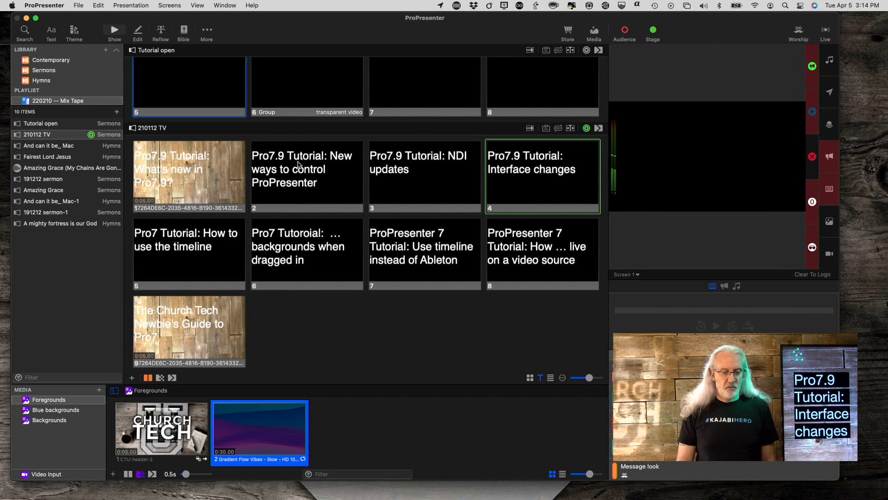
mouse_move(314, 161)
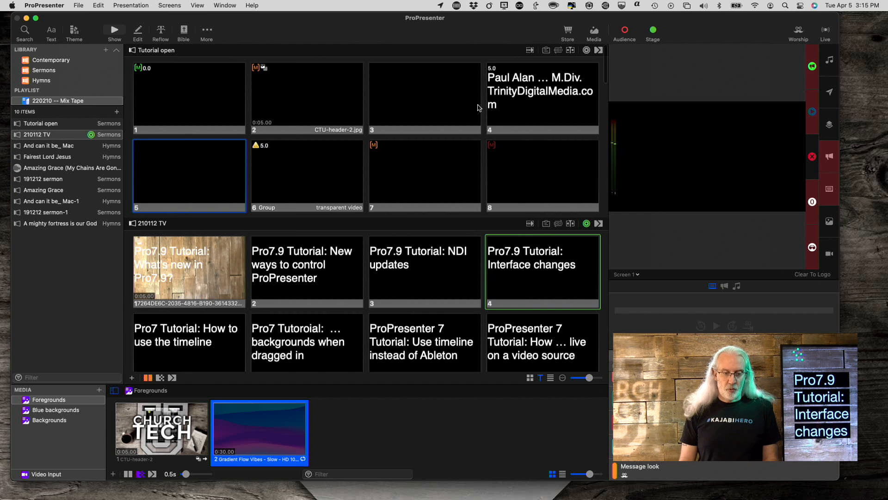
left_click(40, 145)
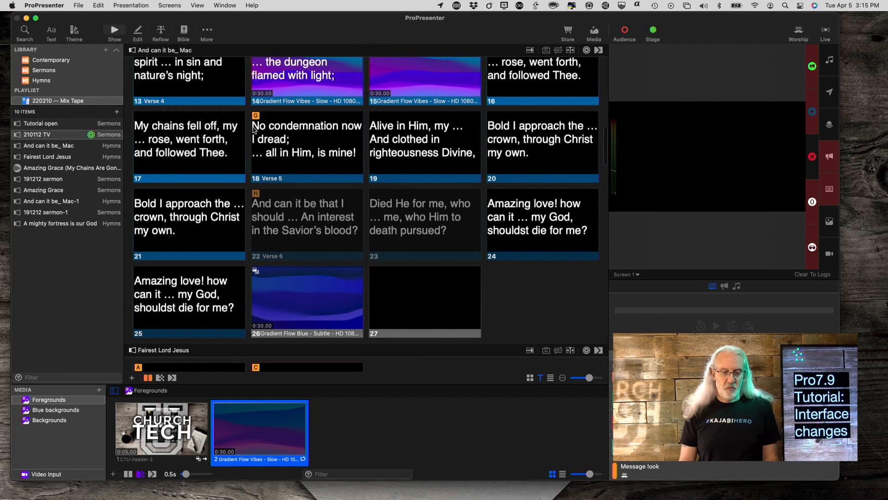
mouse_move(248, 200)
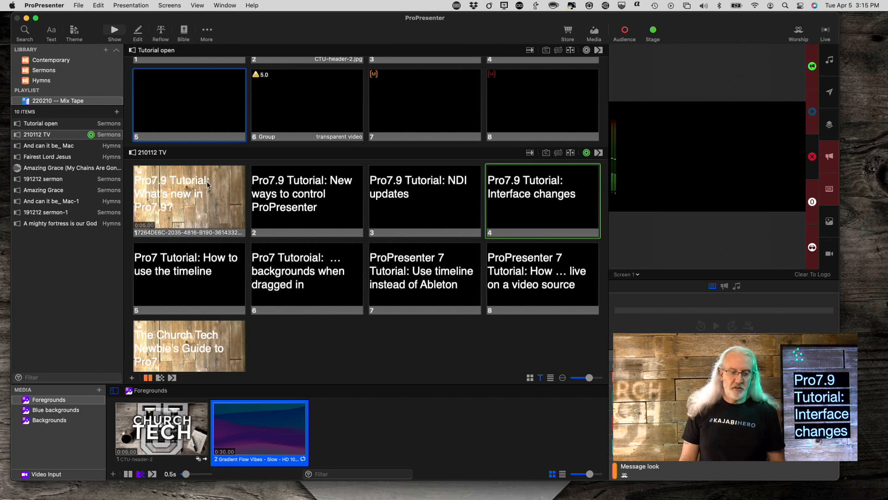
mouse_move(185, 285)
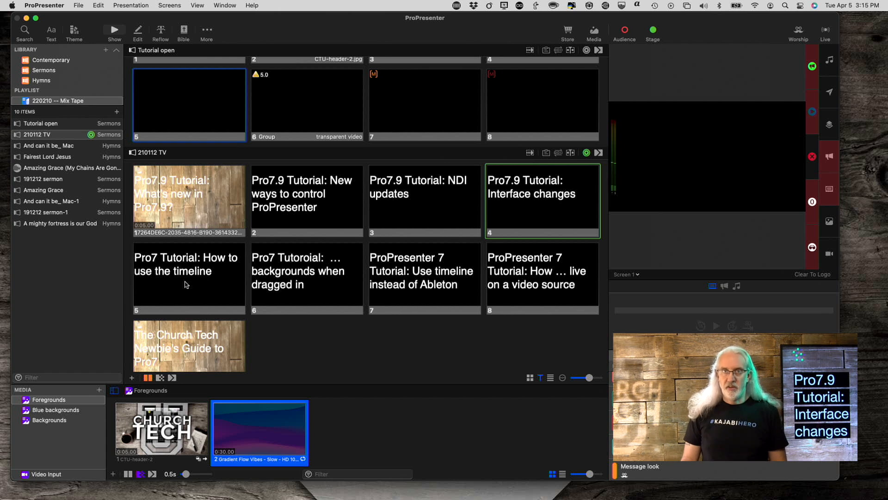
mouse_move(385, 329)
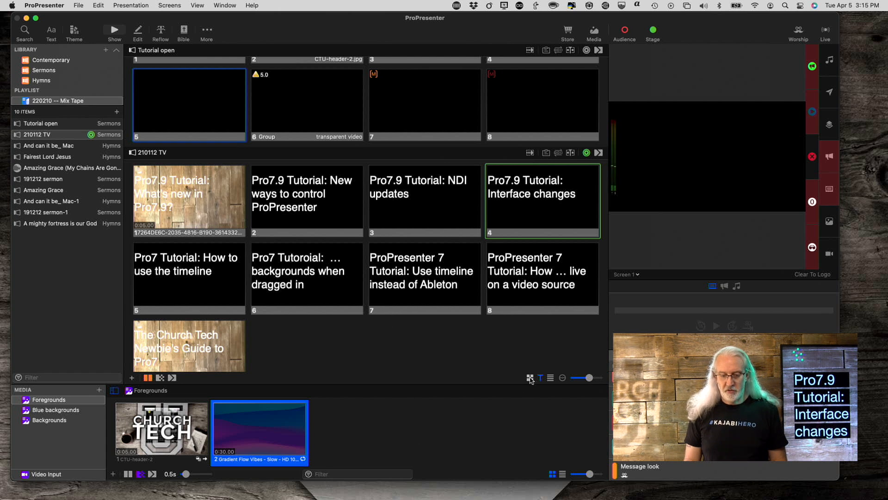
left_click(530, 378)
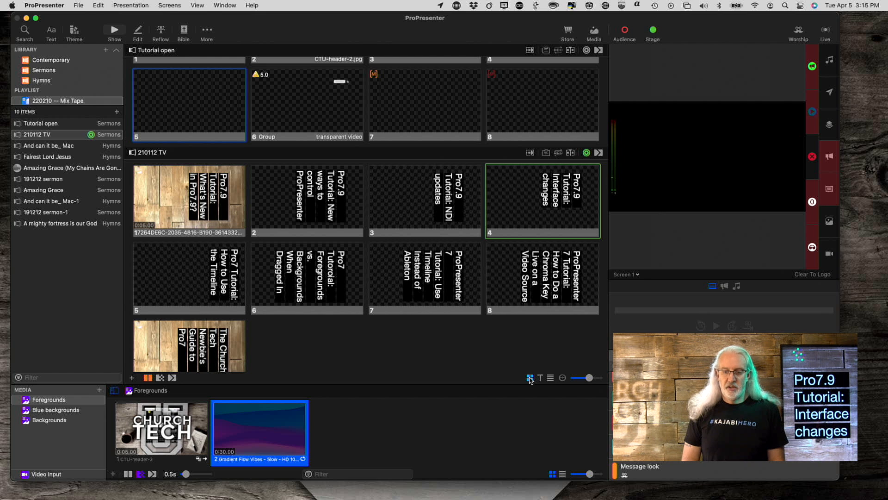
mouse_move(537, 374)
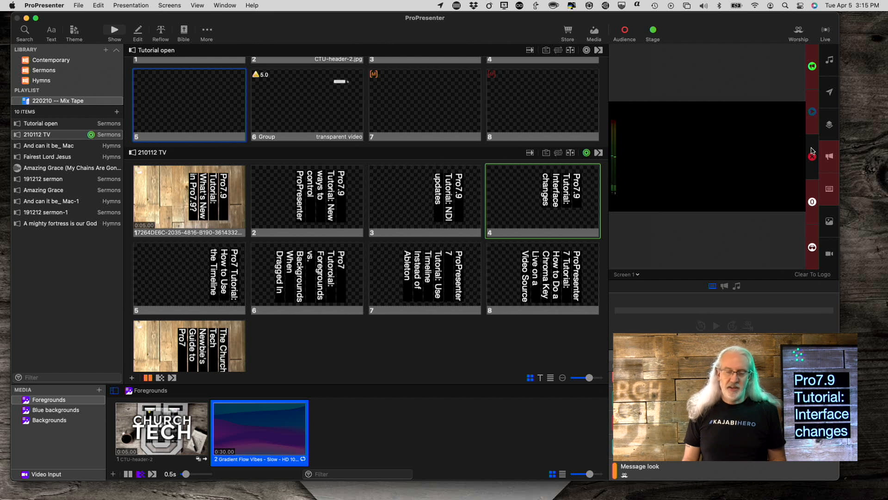
mouse_move(811, 152)
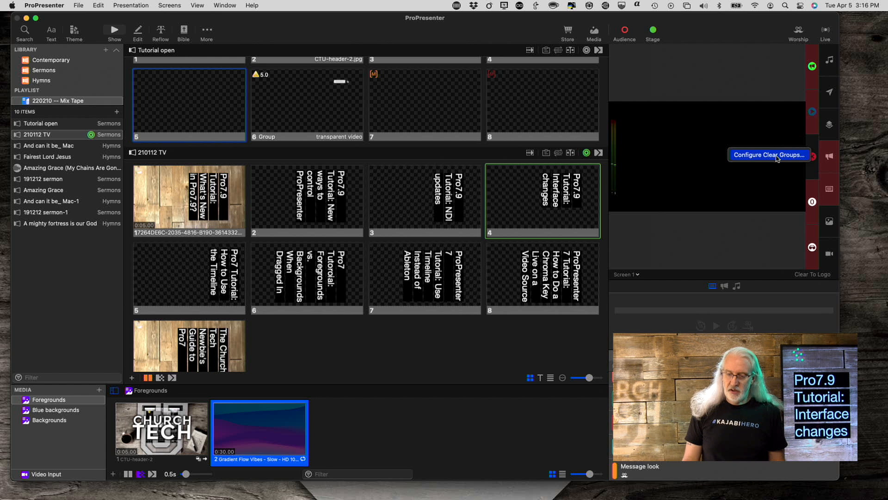
Open Configure Clear Groups to review the Not Announcement group's exclusions.
left_click(768, 155)
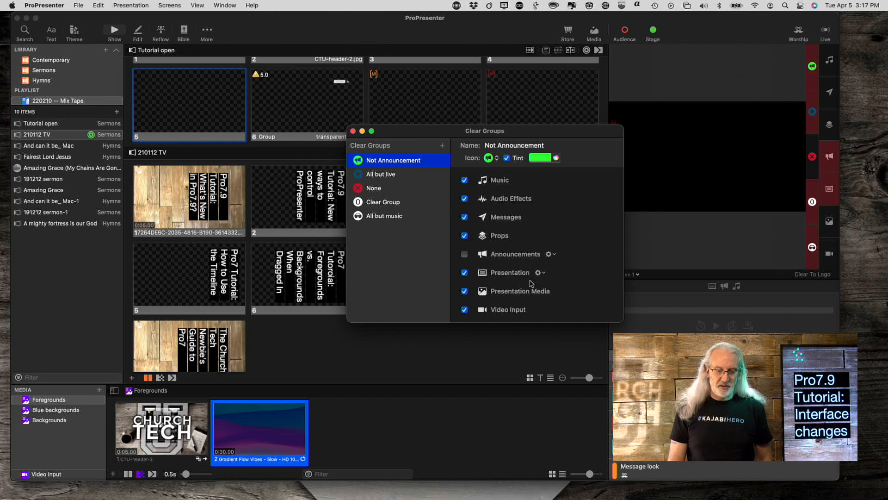
mouse_move(506, 279)
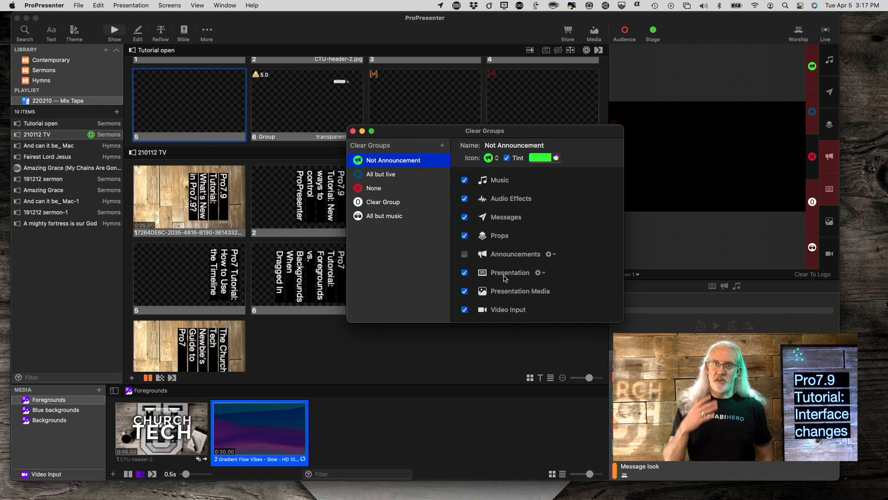